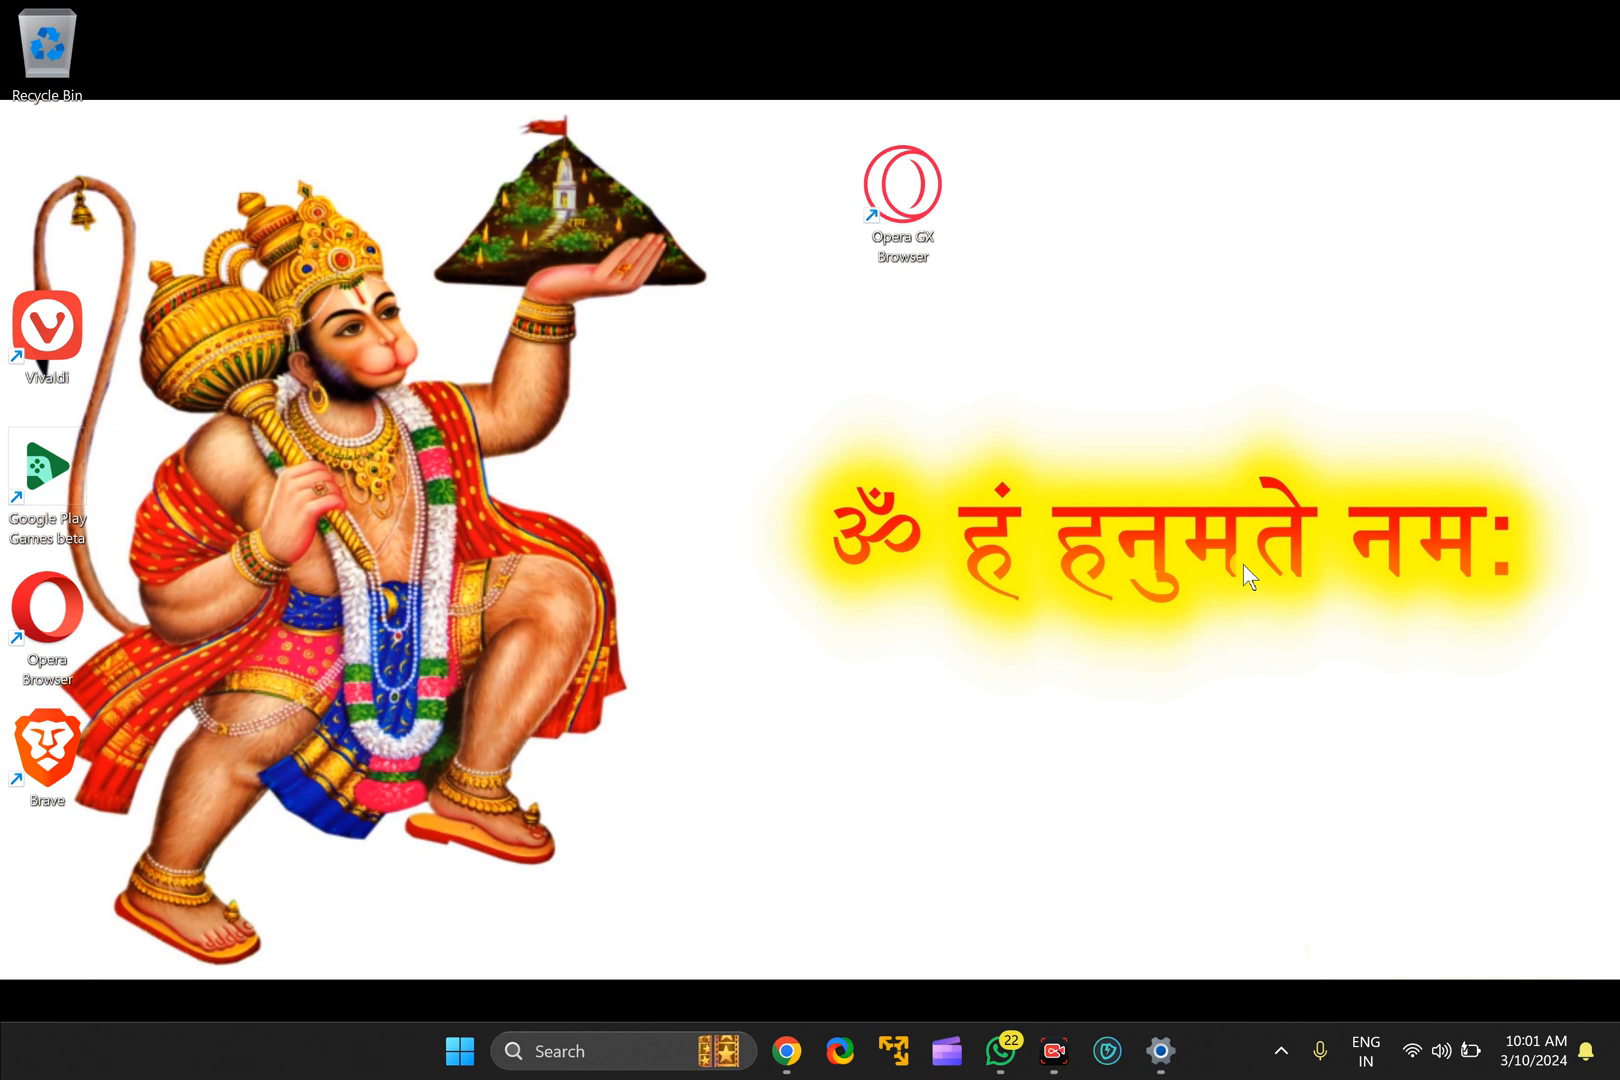
mouse_move(1243, 580)
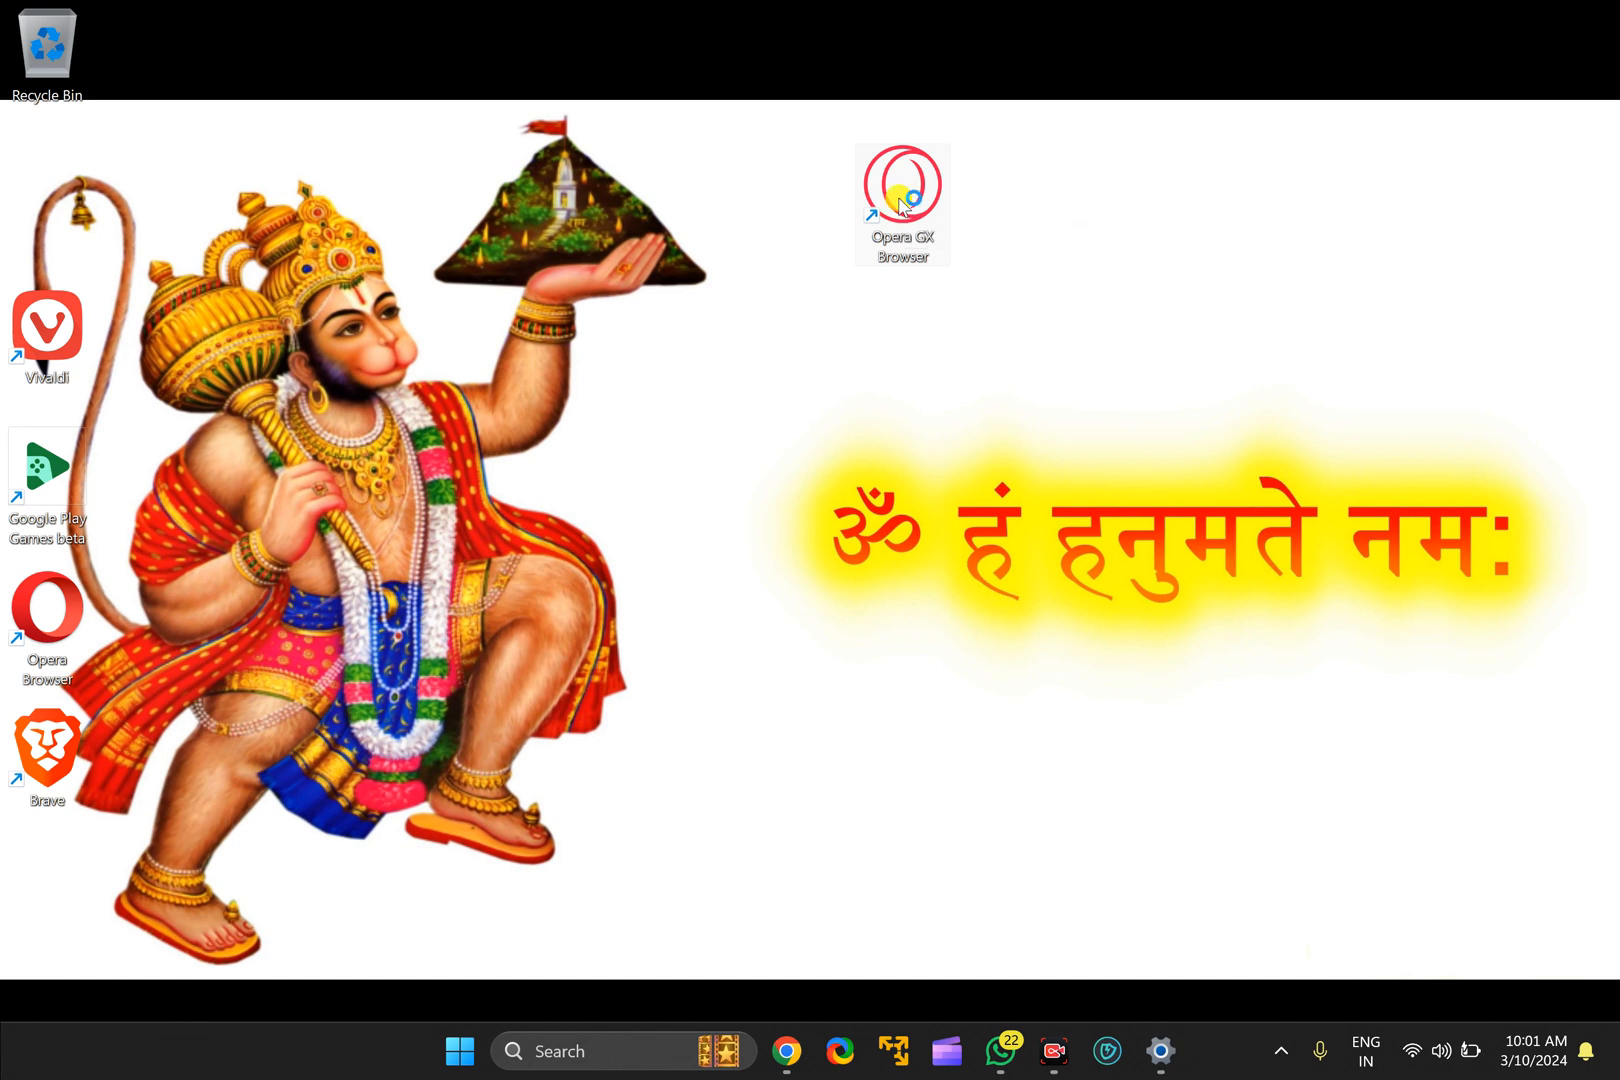
Launch Opera GX from the desktop and open Settings from the Opera menu.
double_click(900, 184)
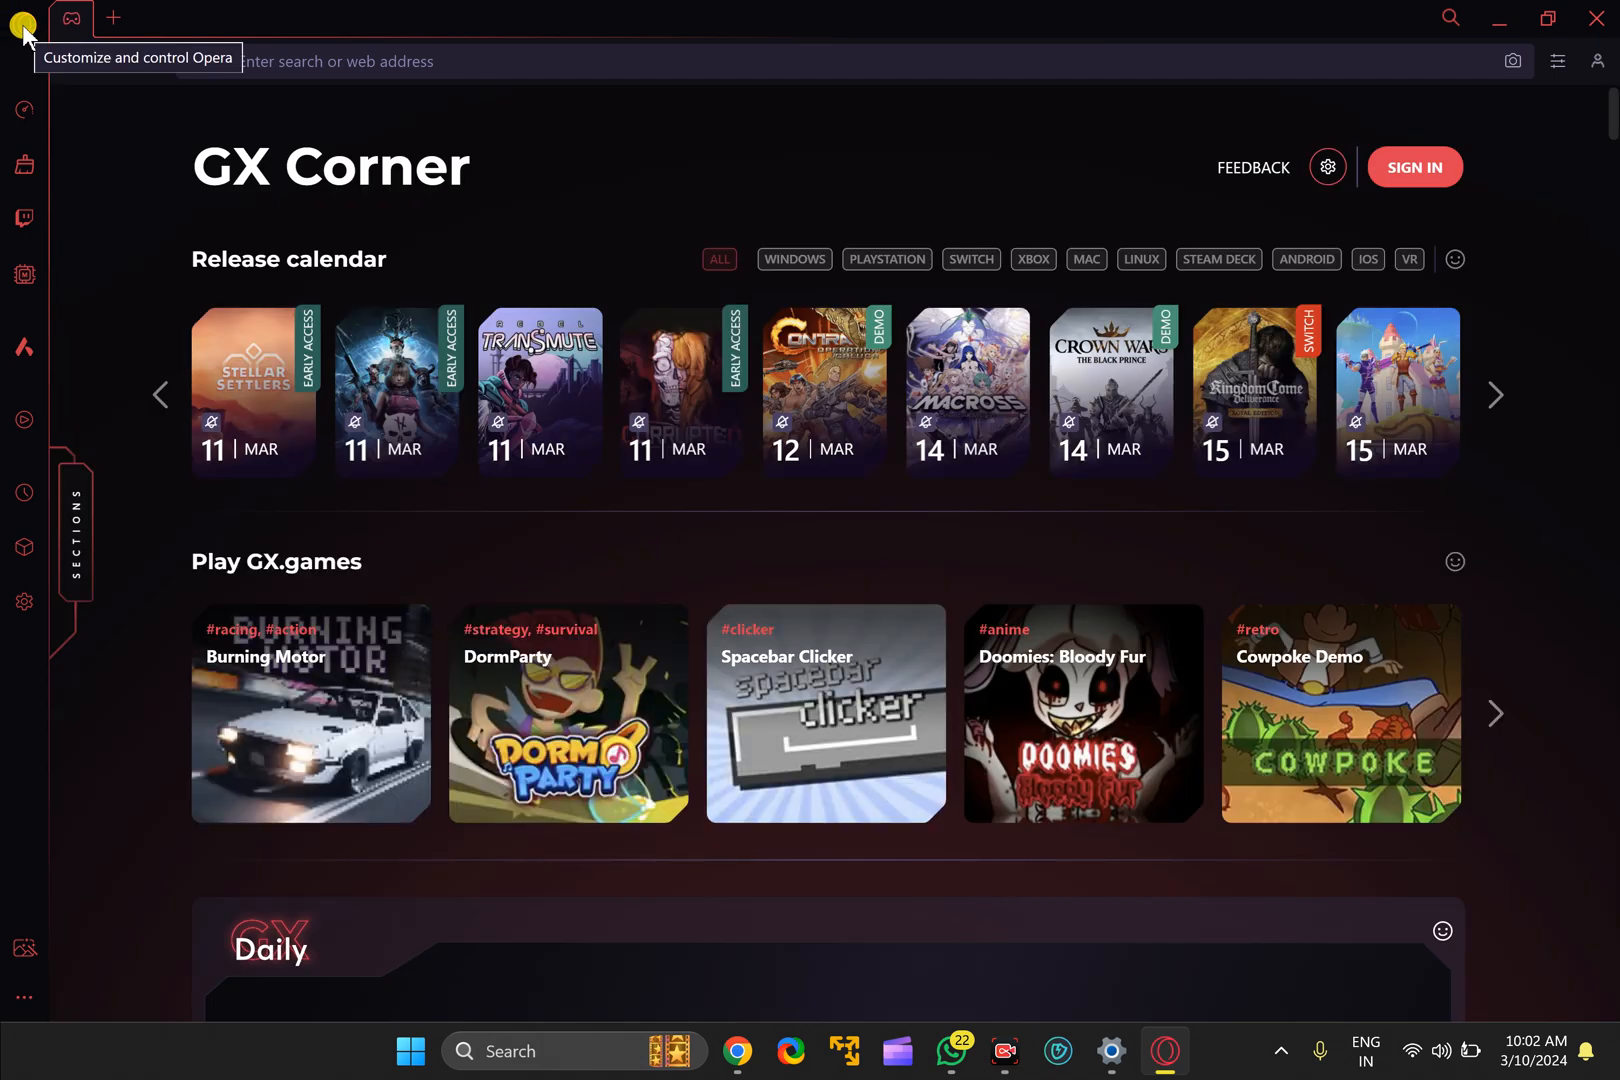
click(23, 19)
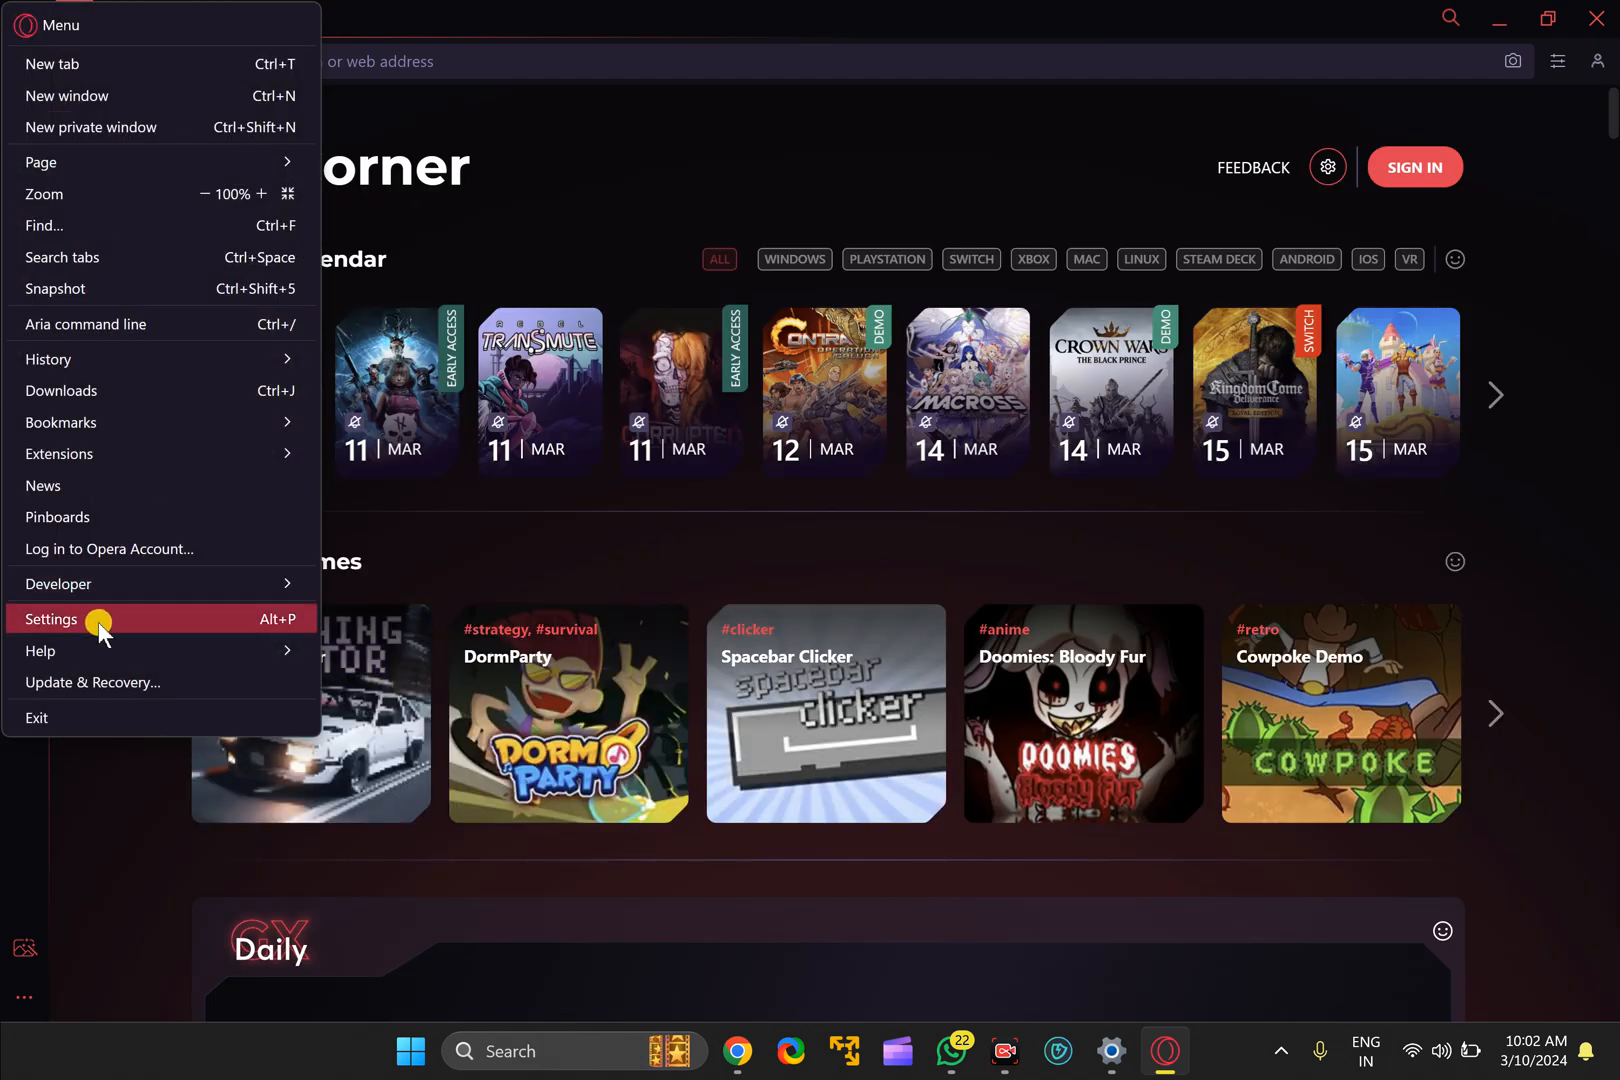
click(52, 619)
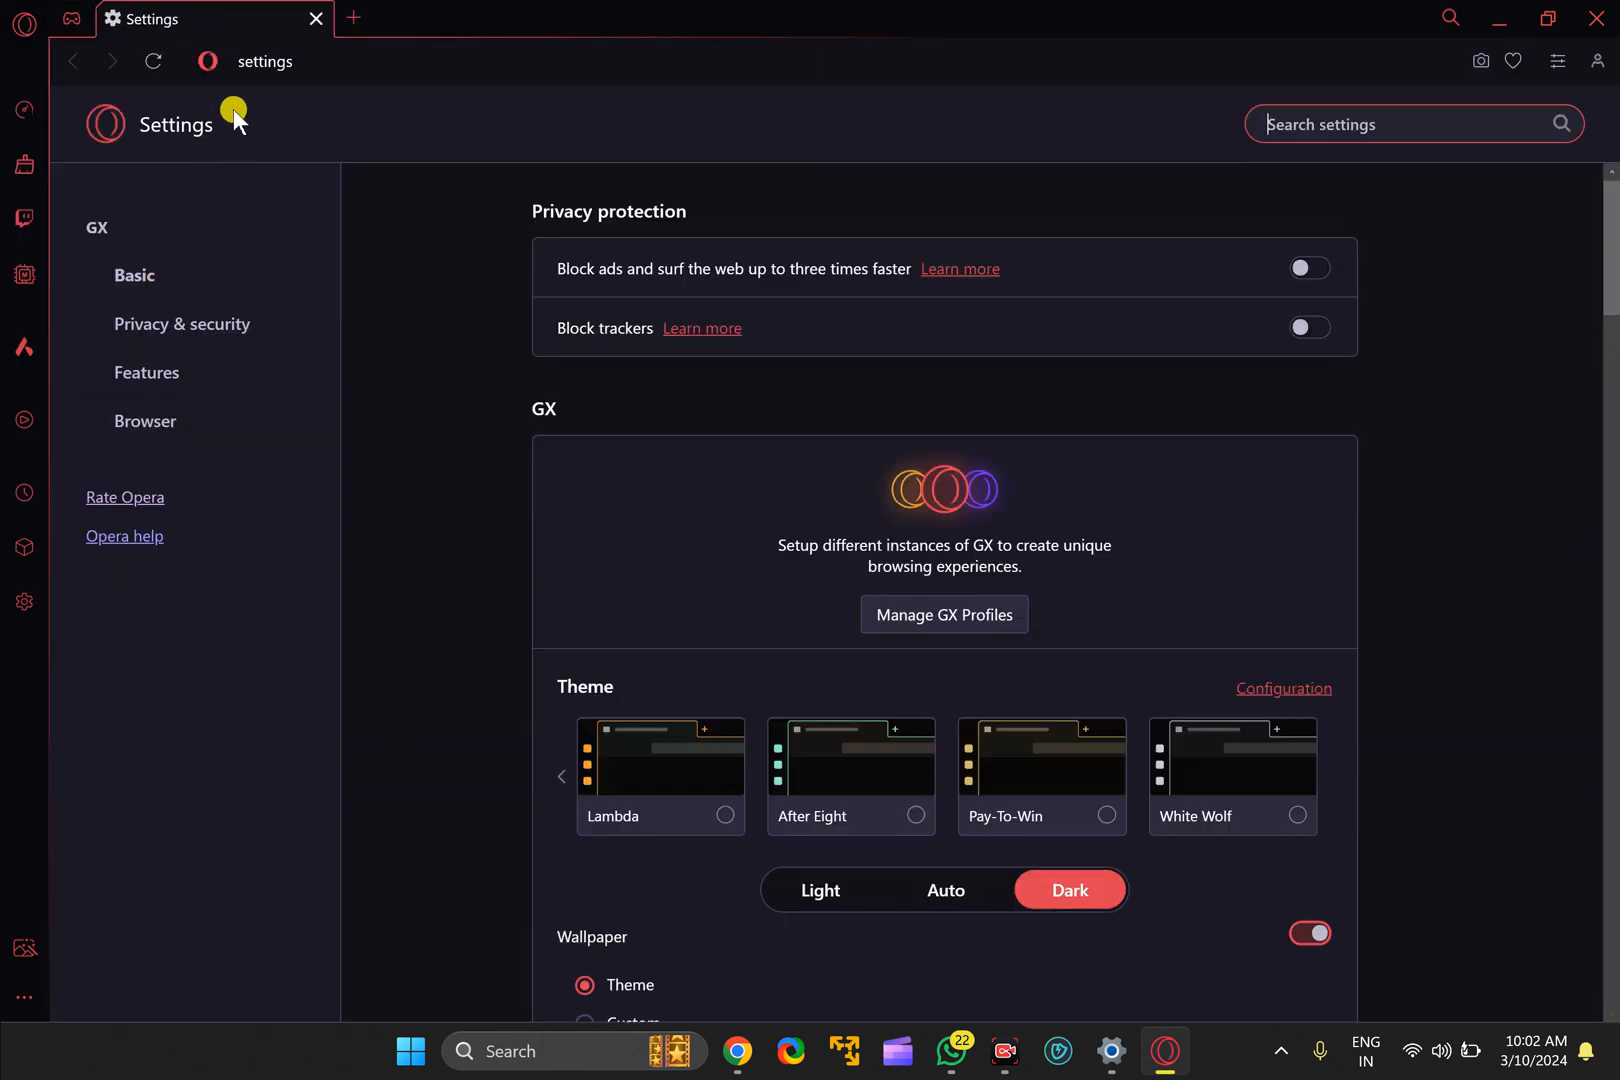
mouse_move(212, 235)
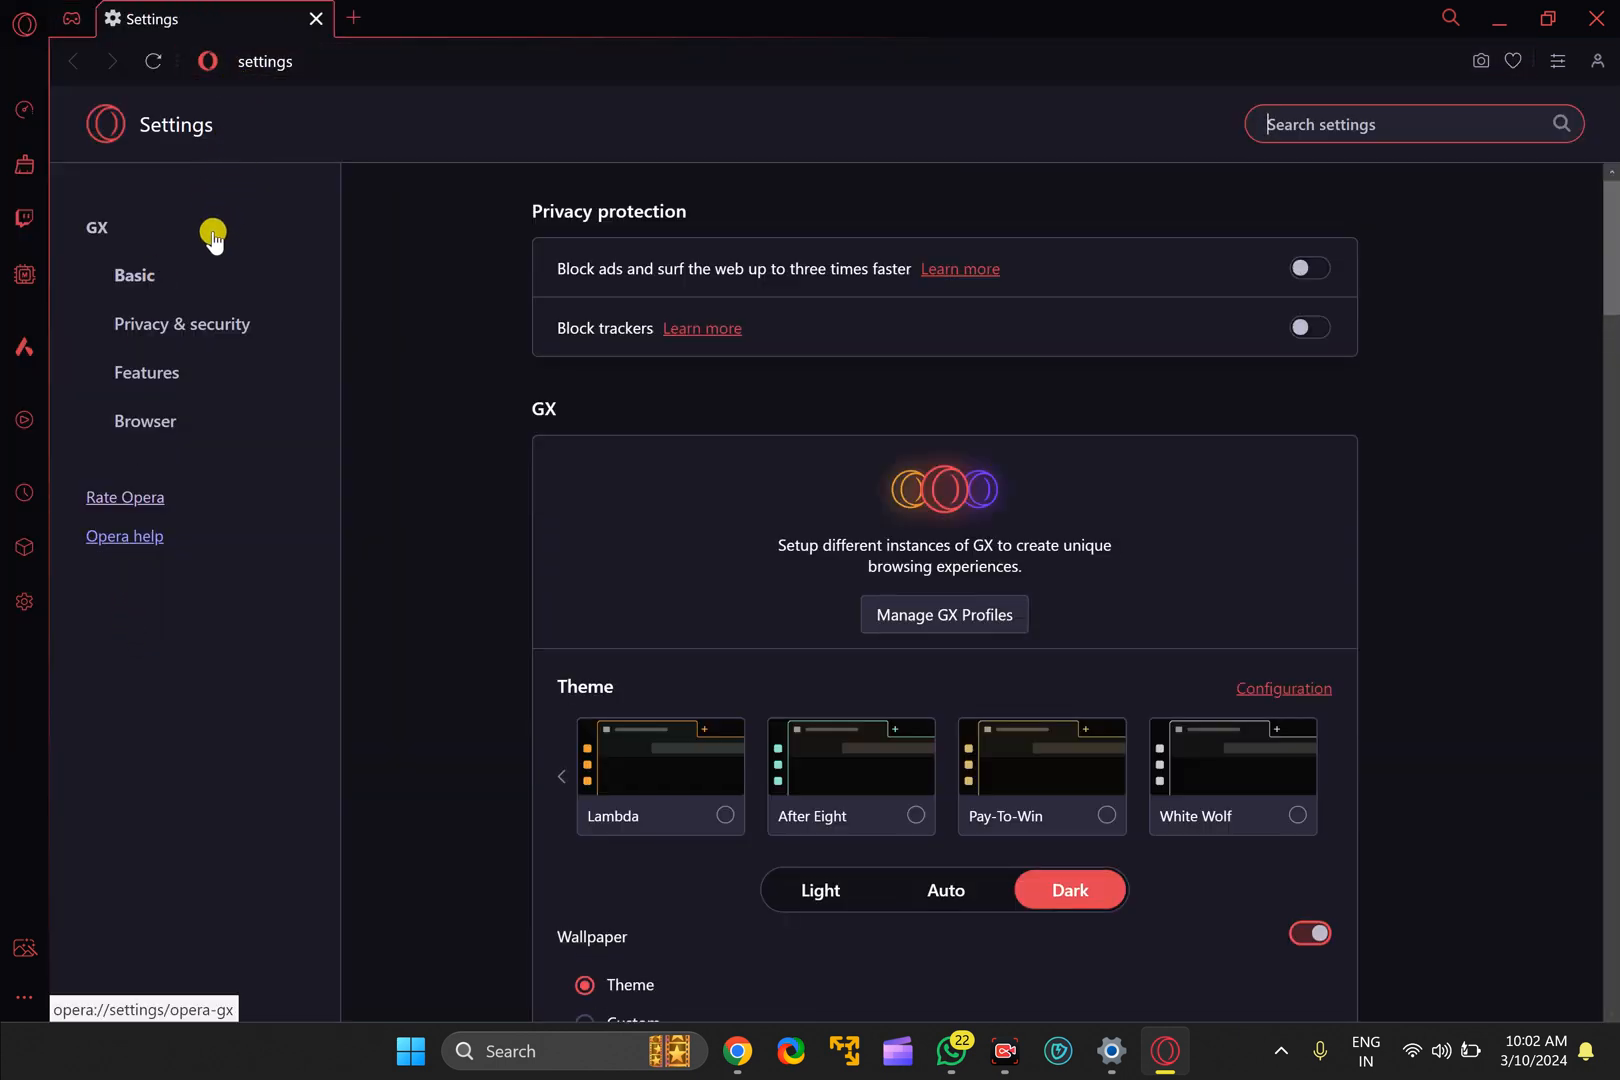
Scroll the settings and open the Password Manager's Settings page with 'Offer to save passwords'.
scroll(down, 3)
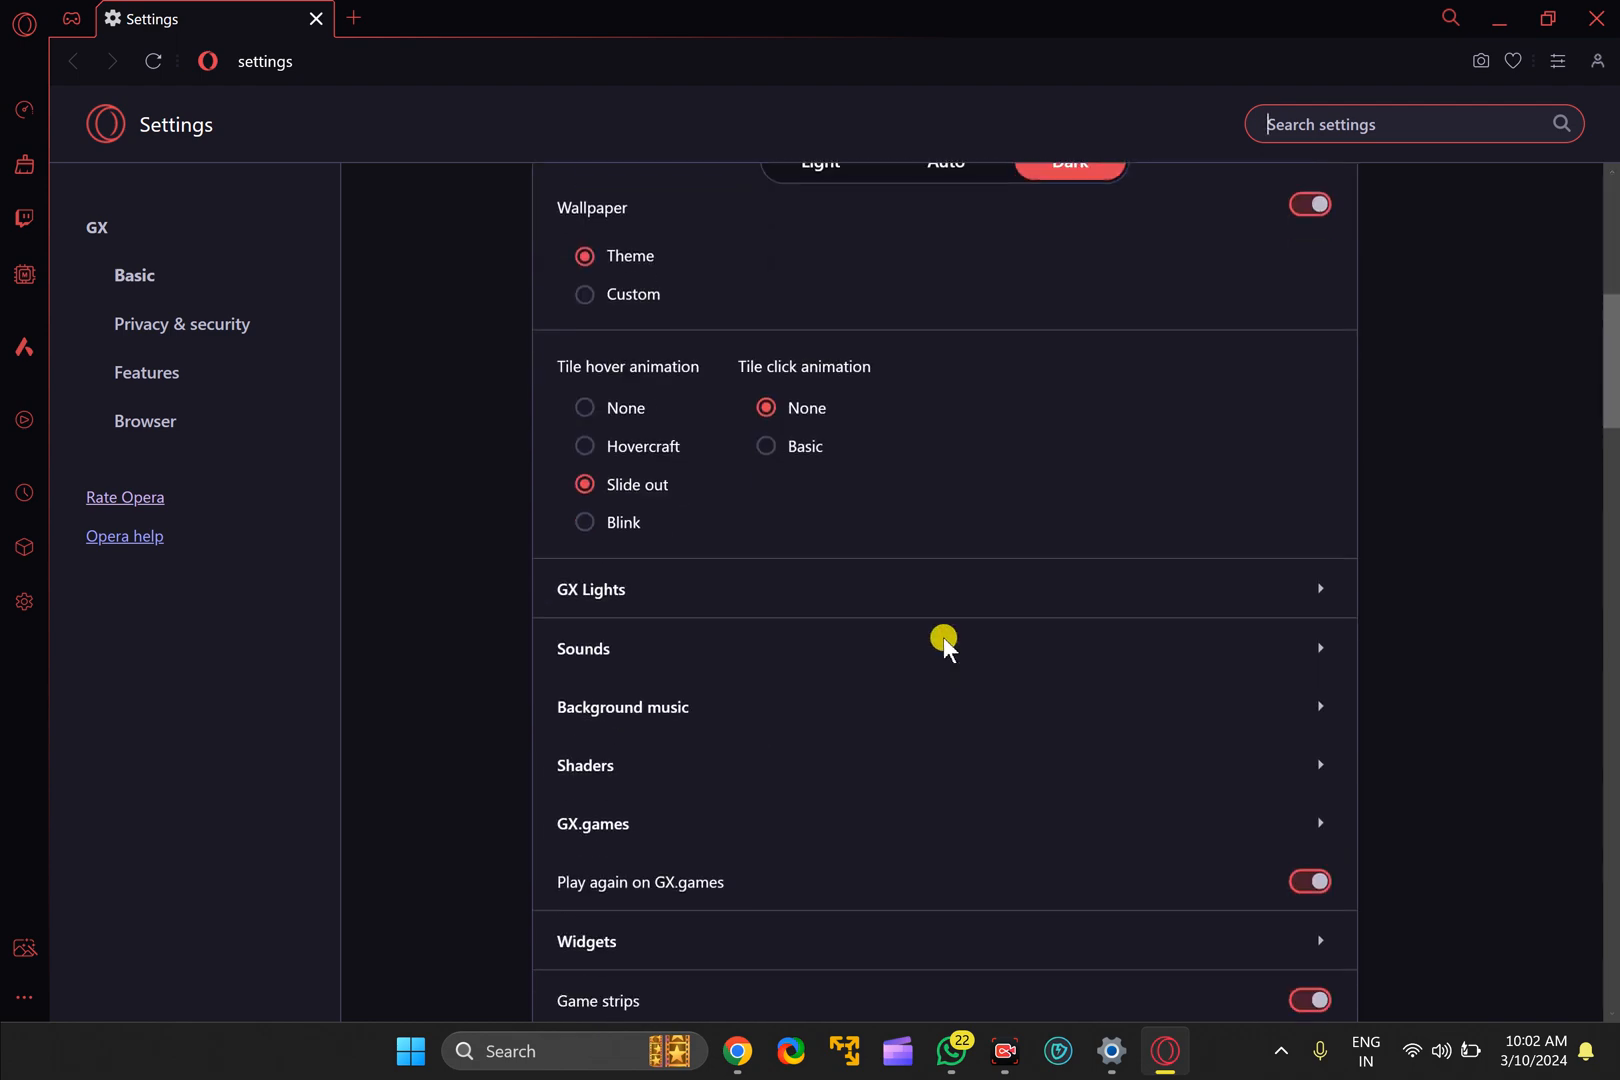
scroll(down, 3)
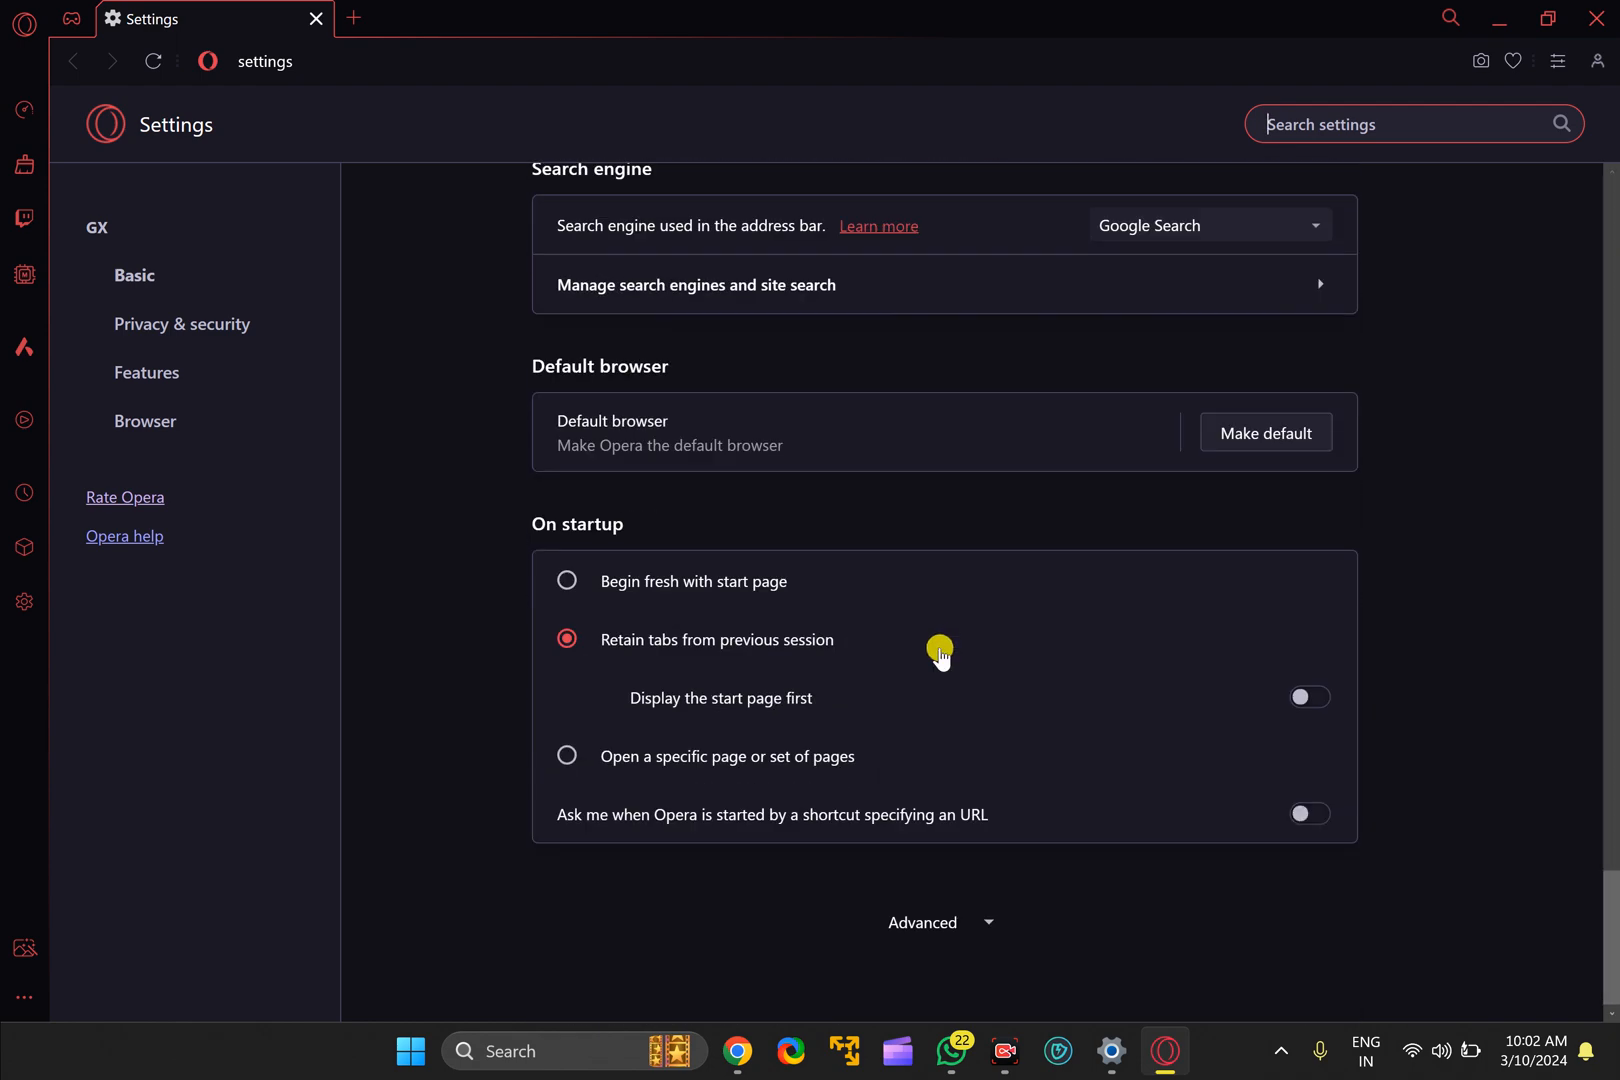
mouse_move(925, 935)
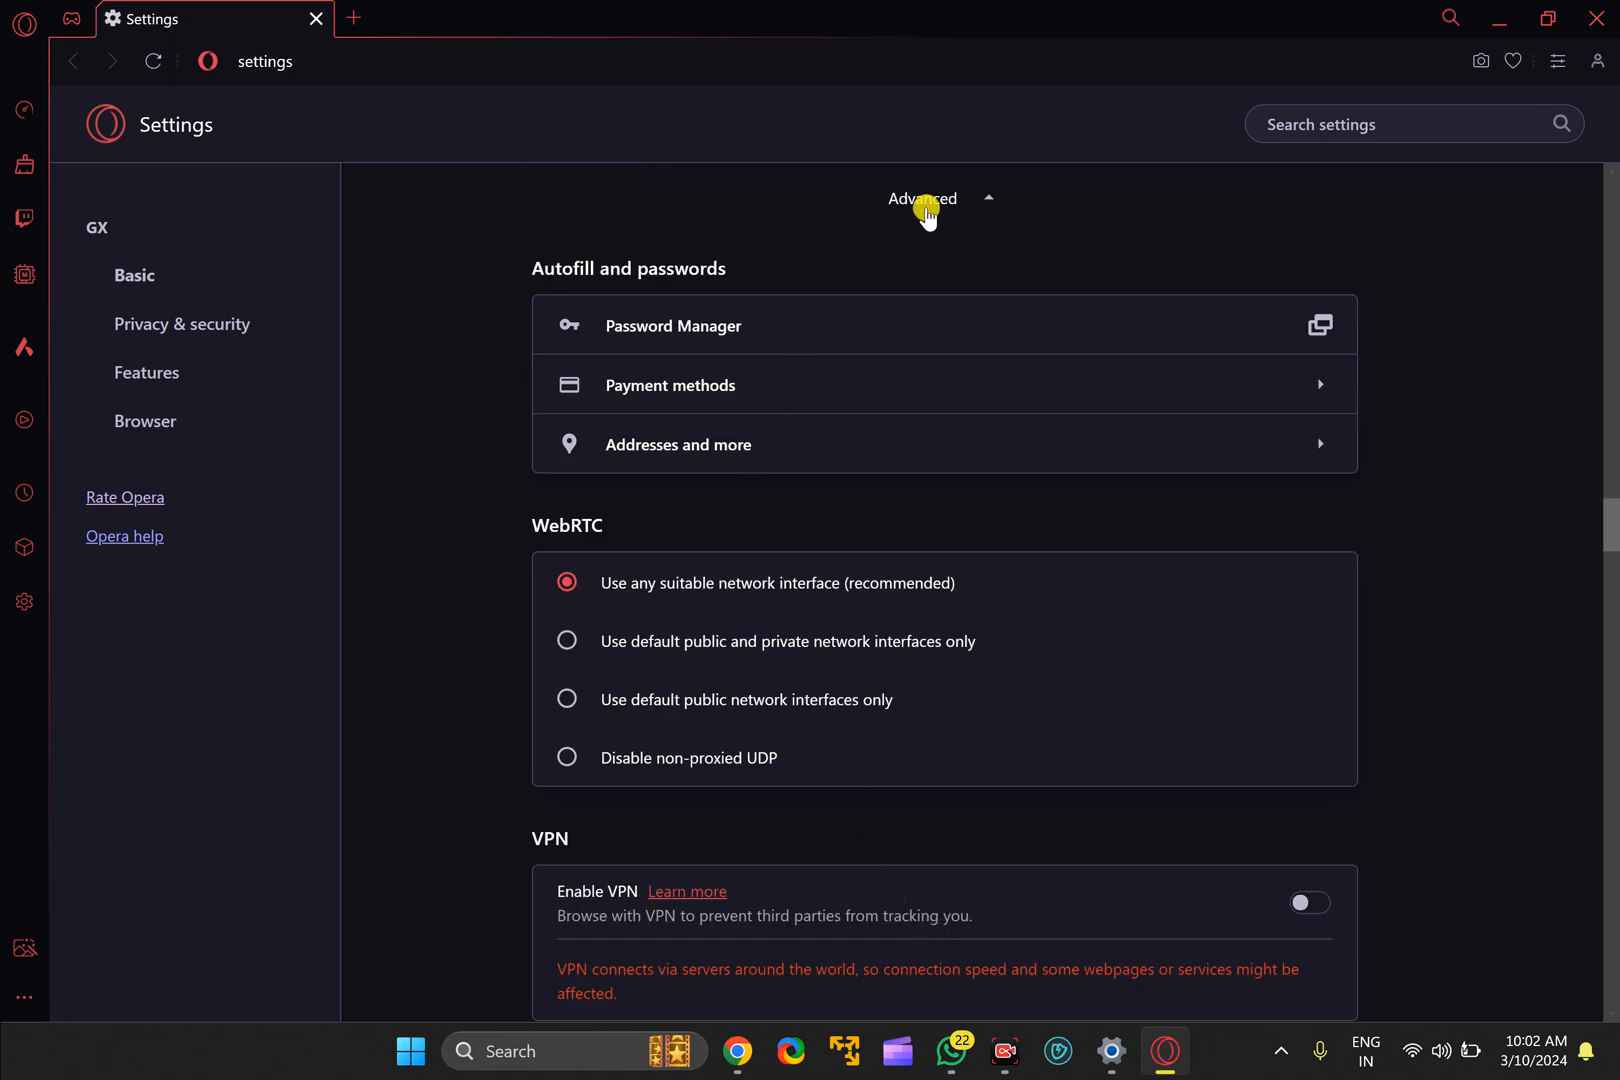
mouse_move(700, 272)
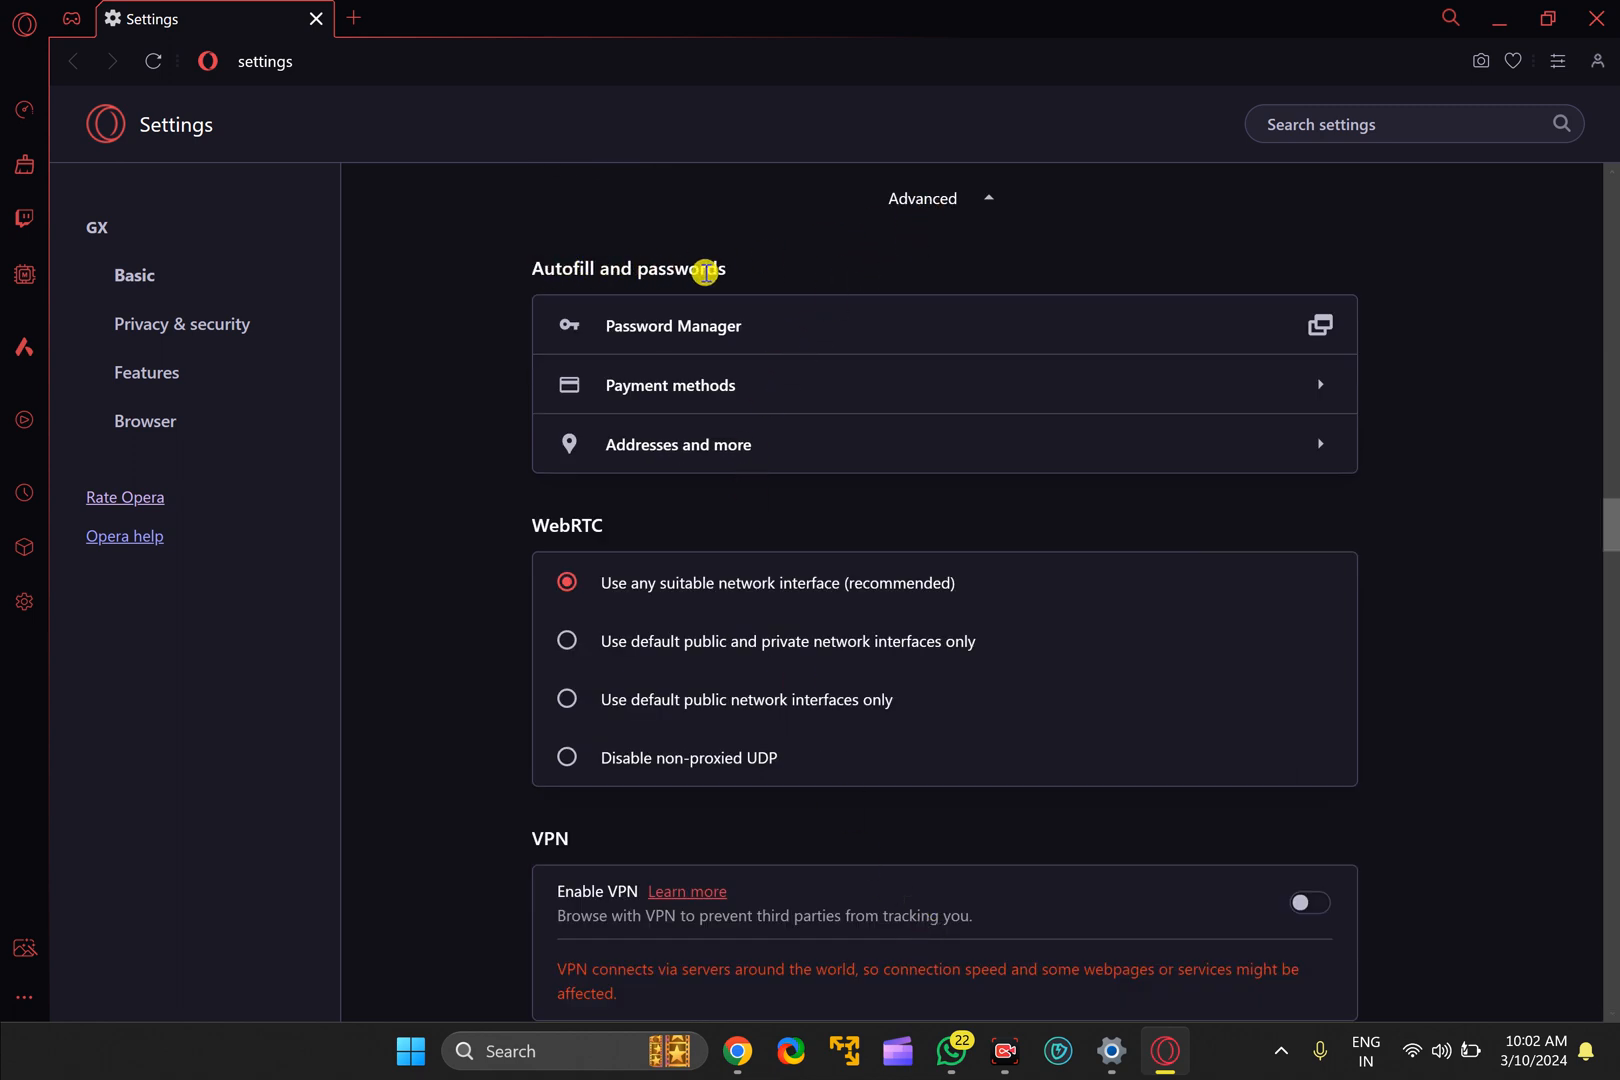
mouse_move(682, 339)
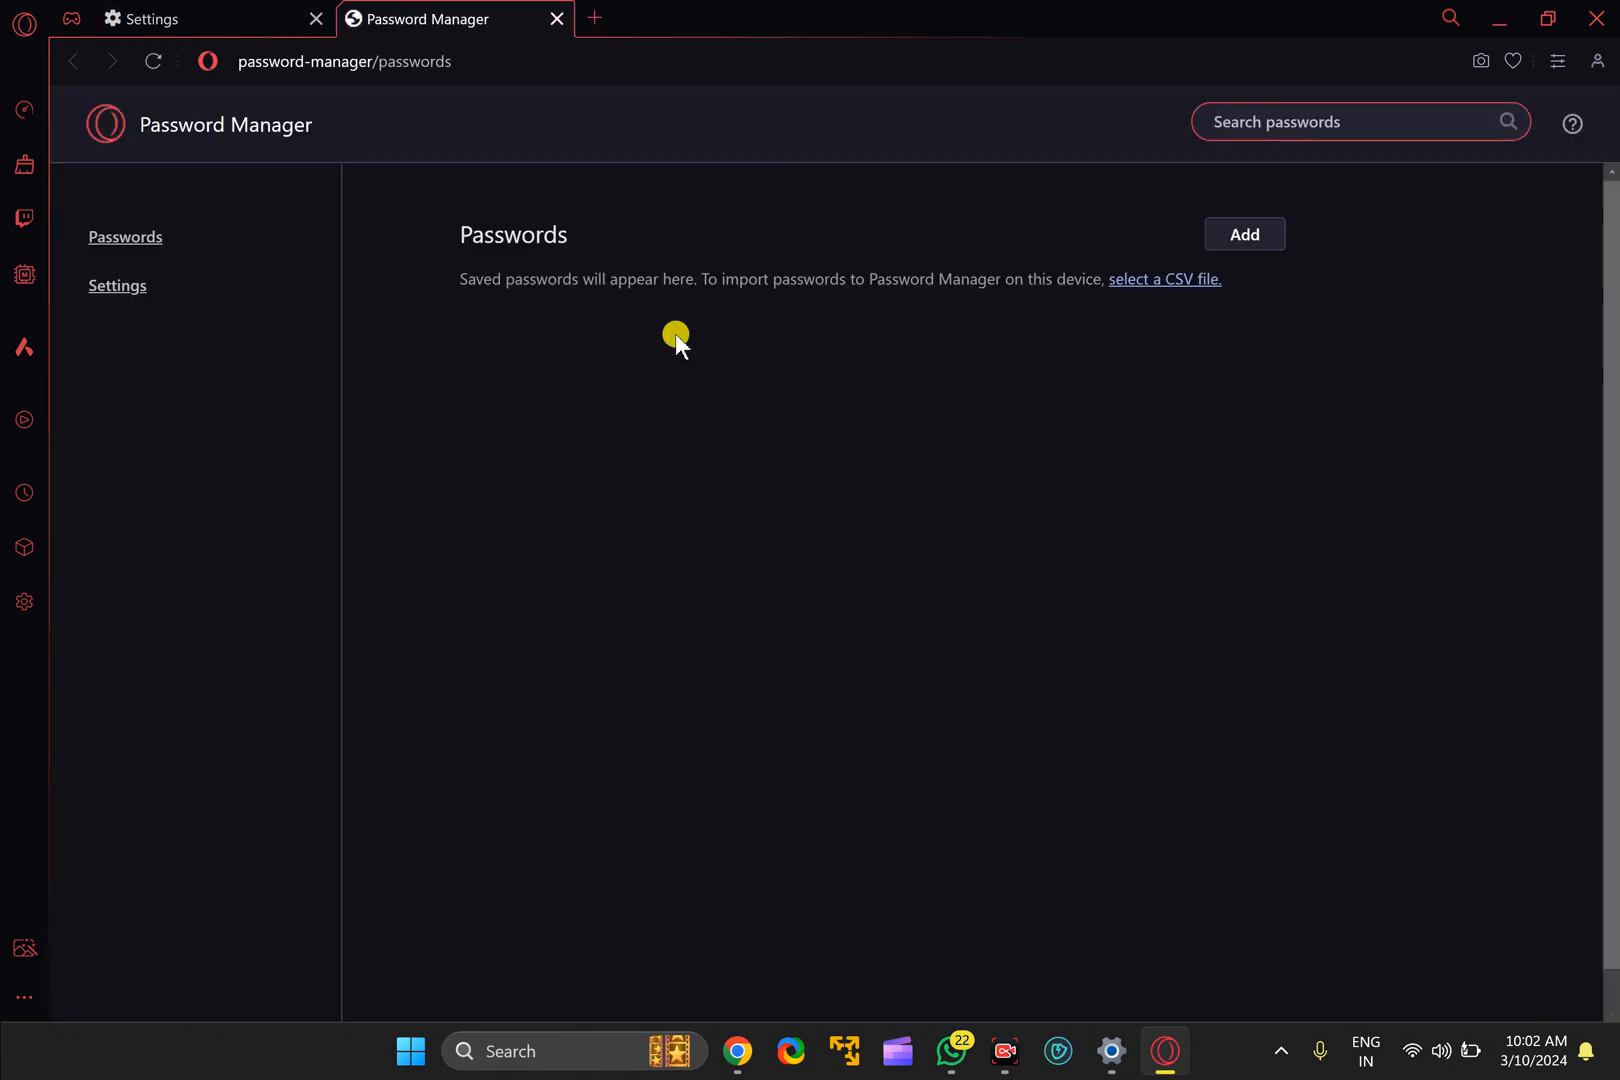
mouse_move(117, 286)
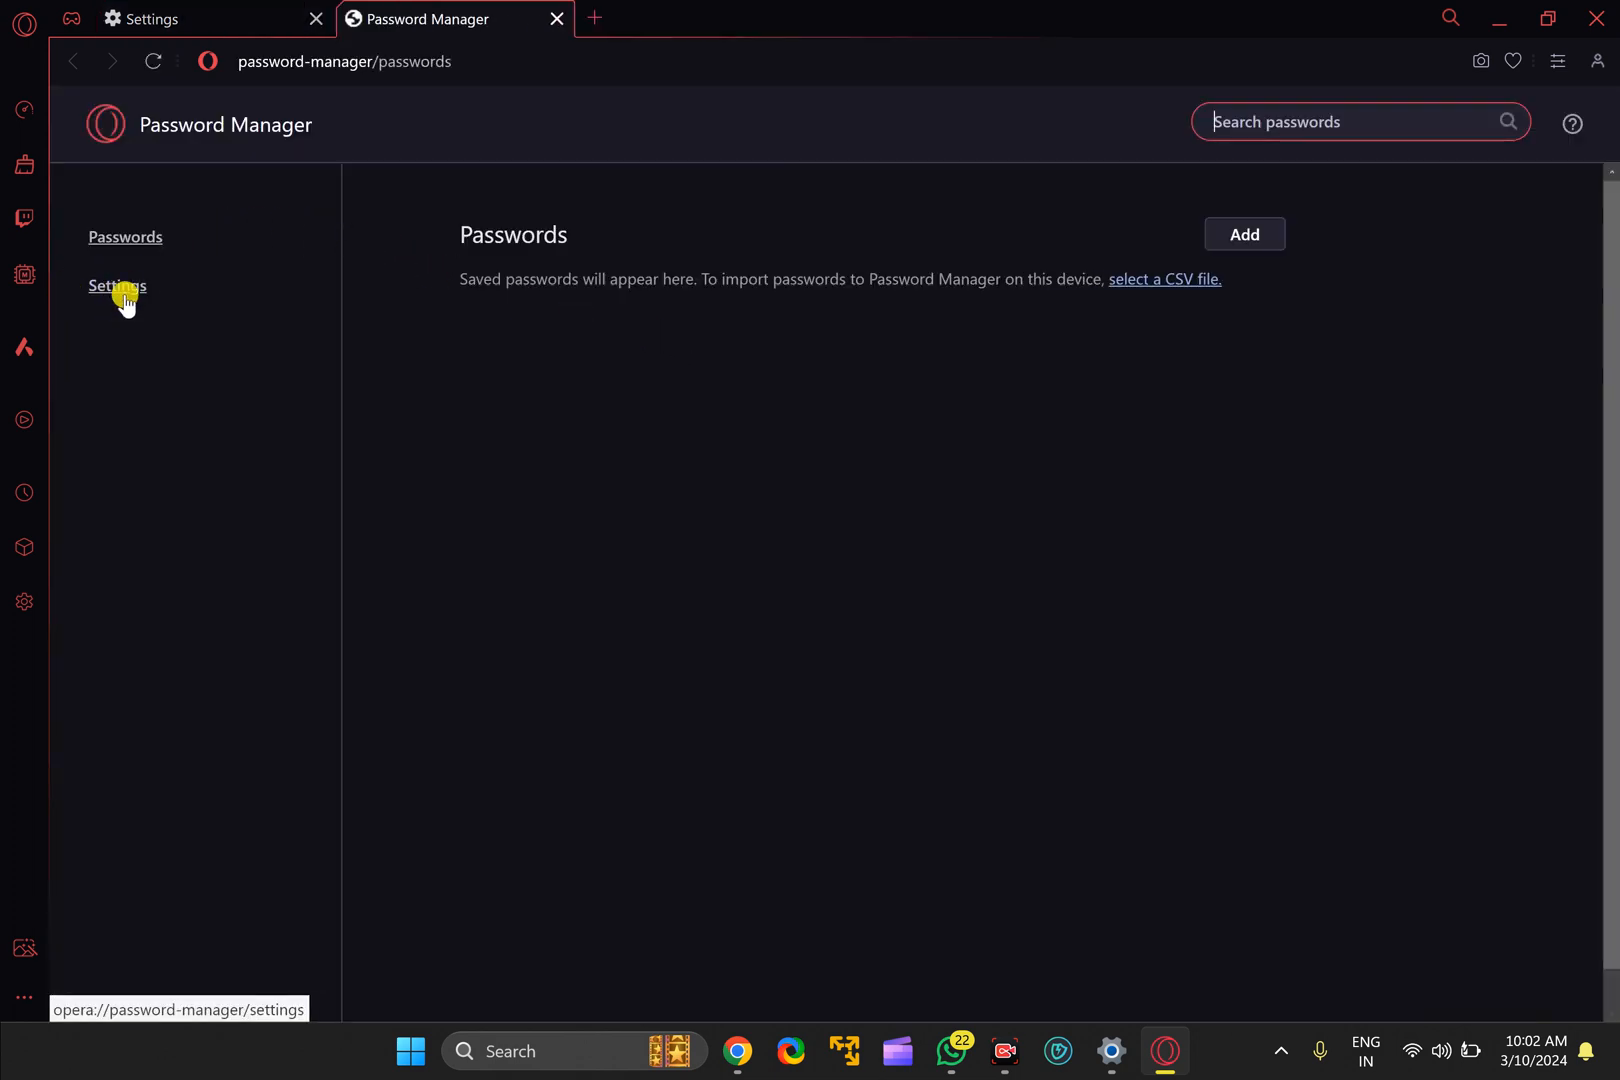
click(117, 285)
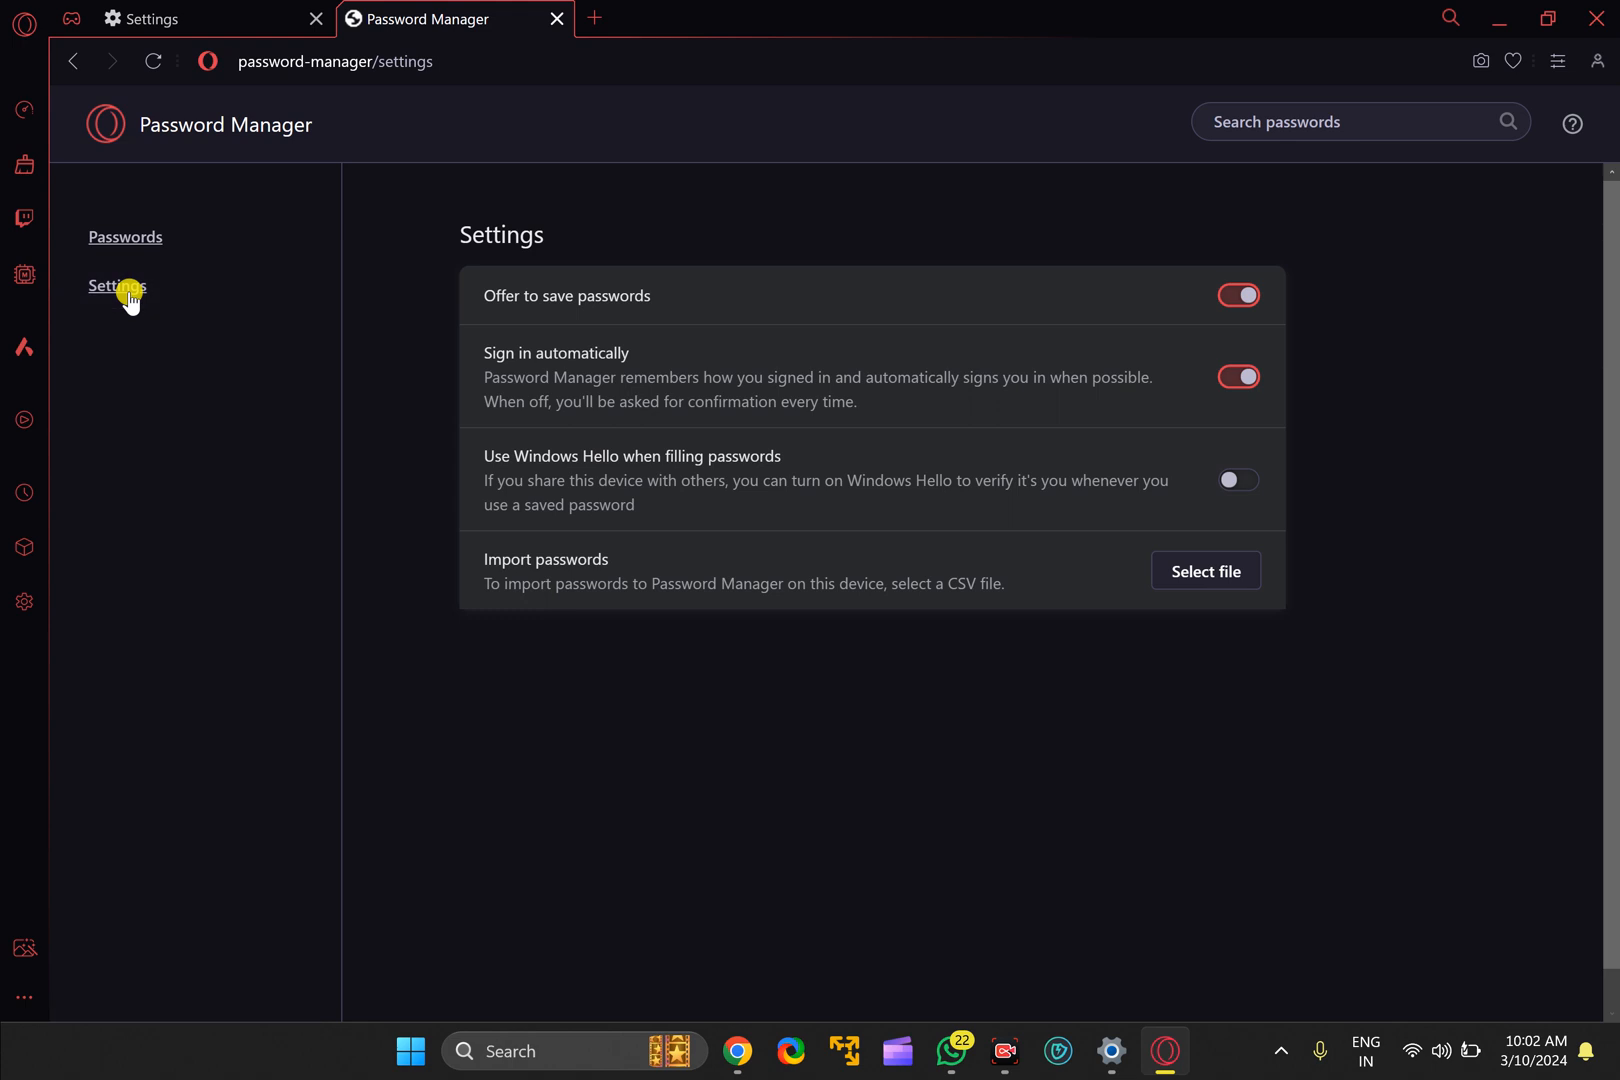
mouse_move(505, 303)
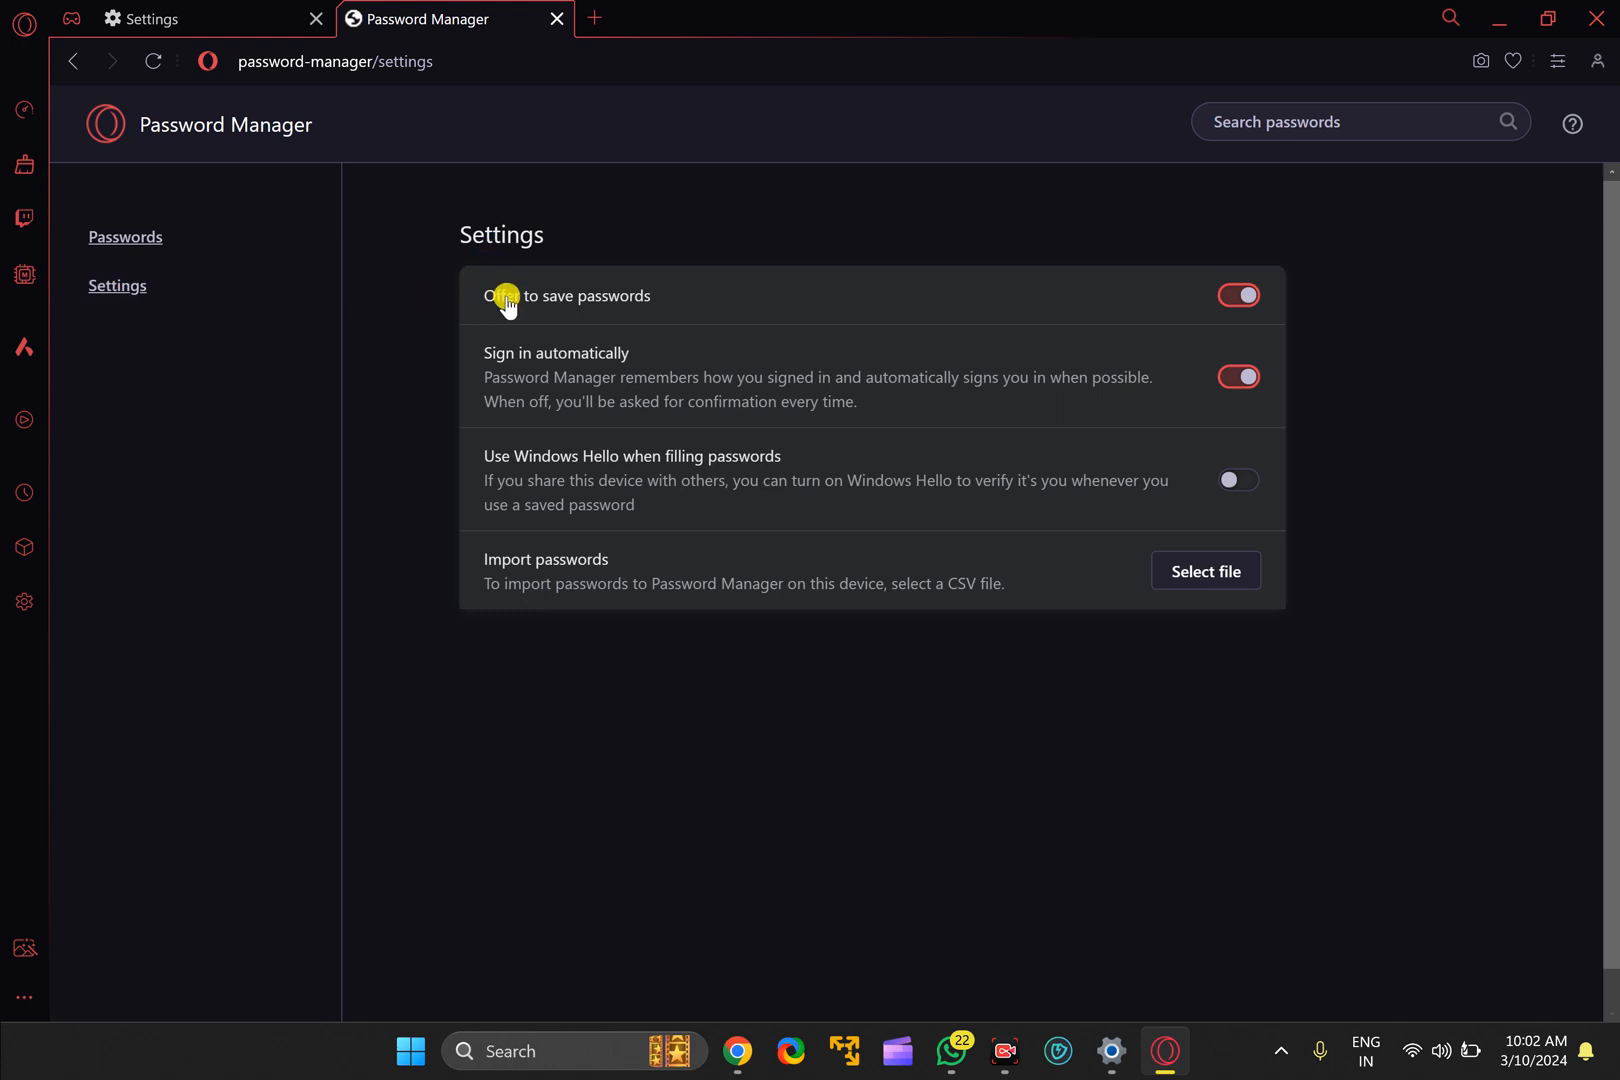
mouse_move(589, 315)
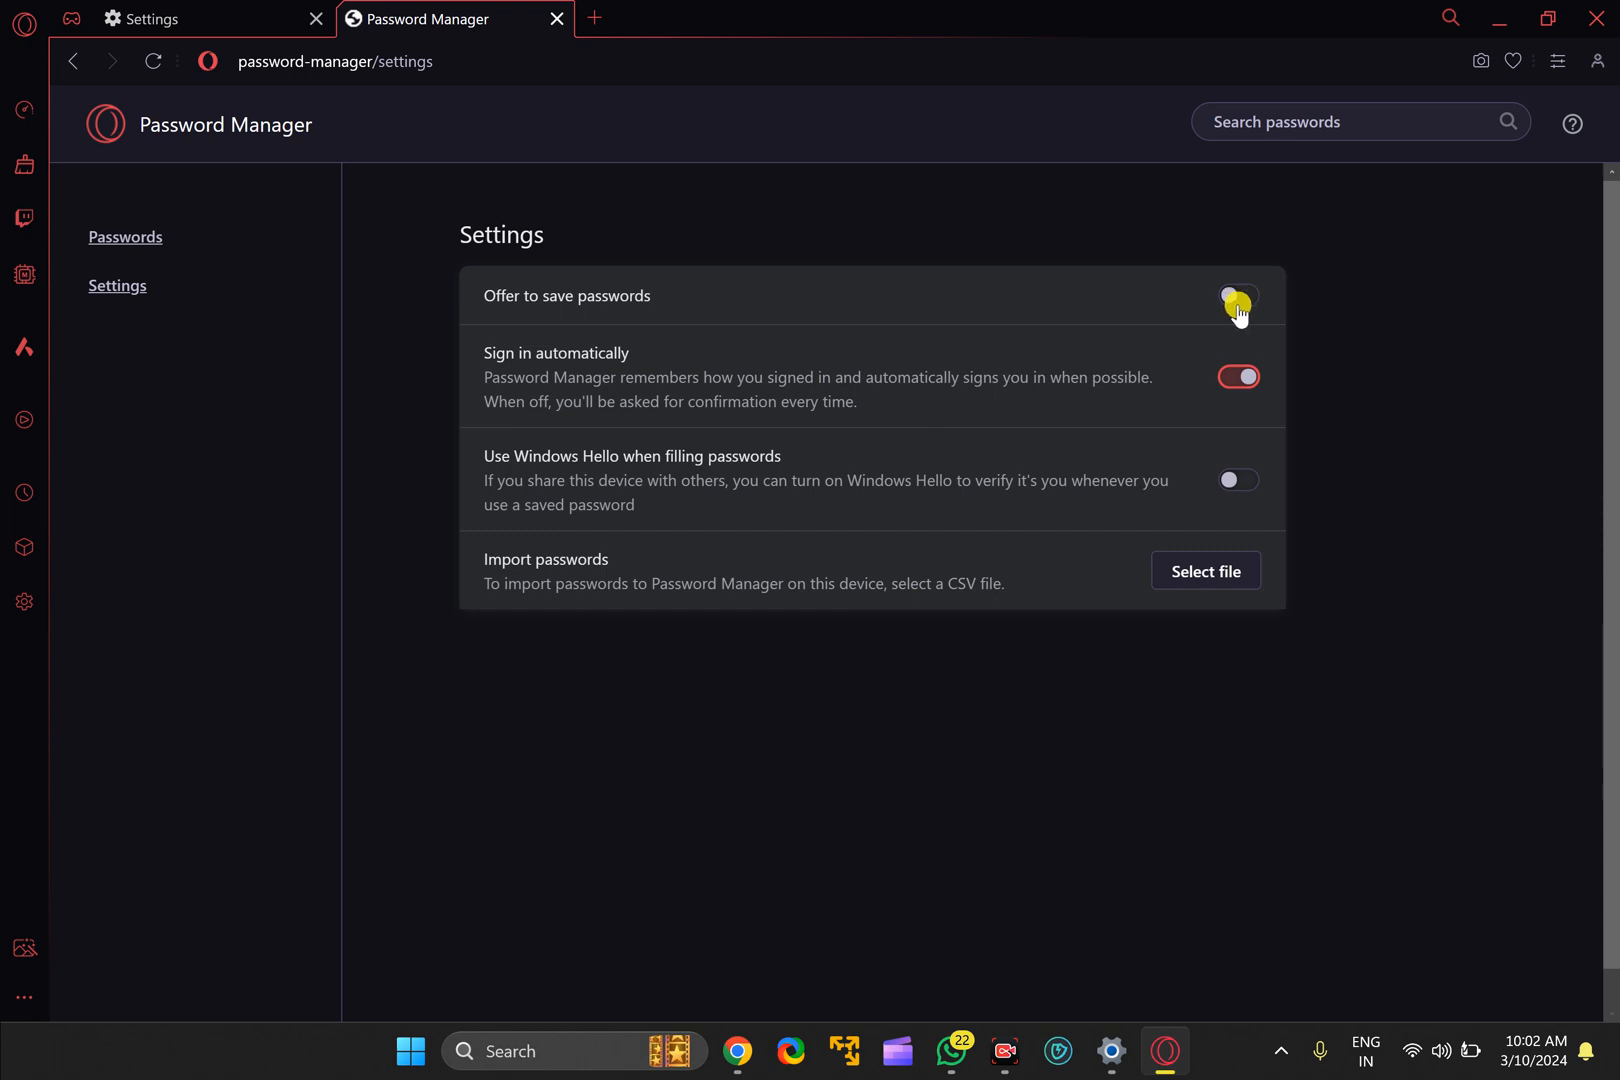
click(1237, 296)
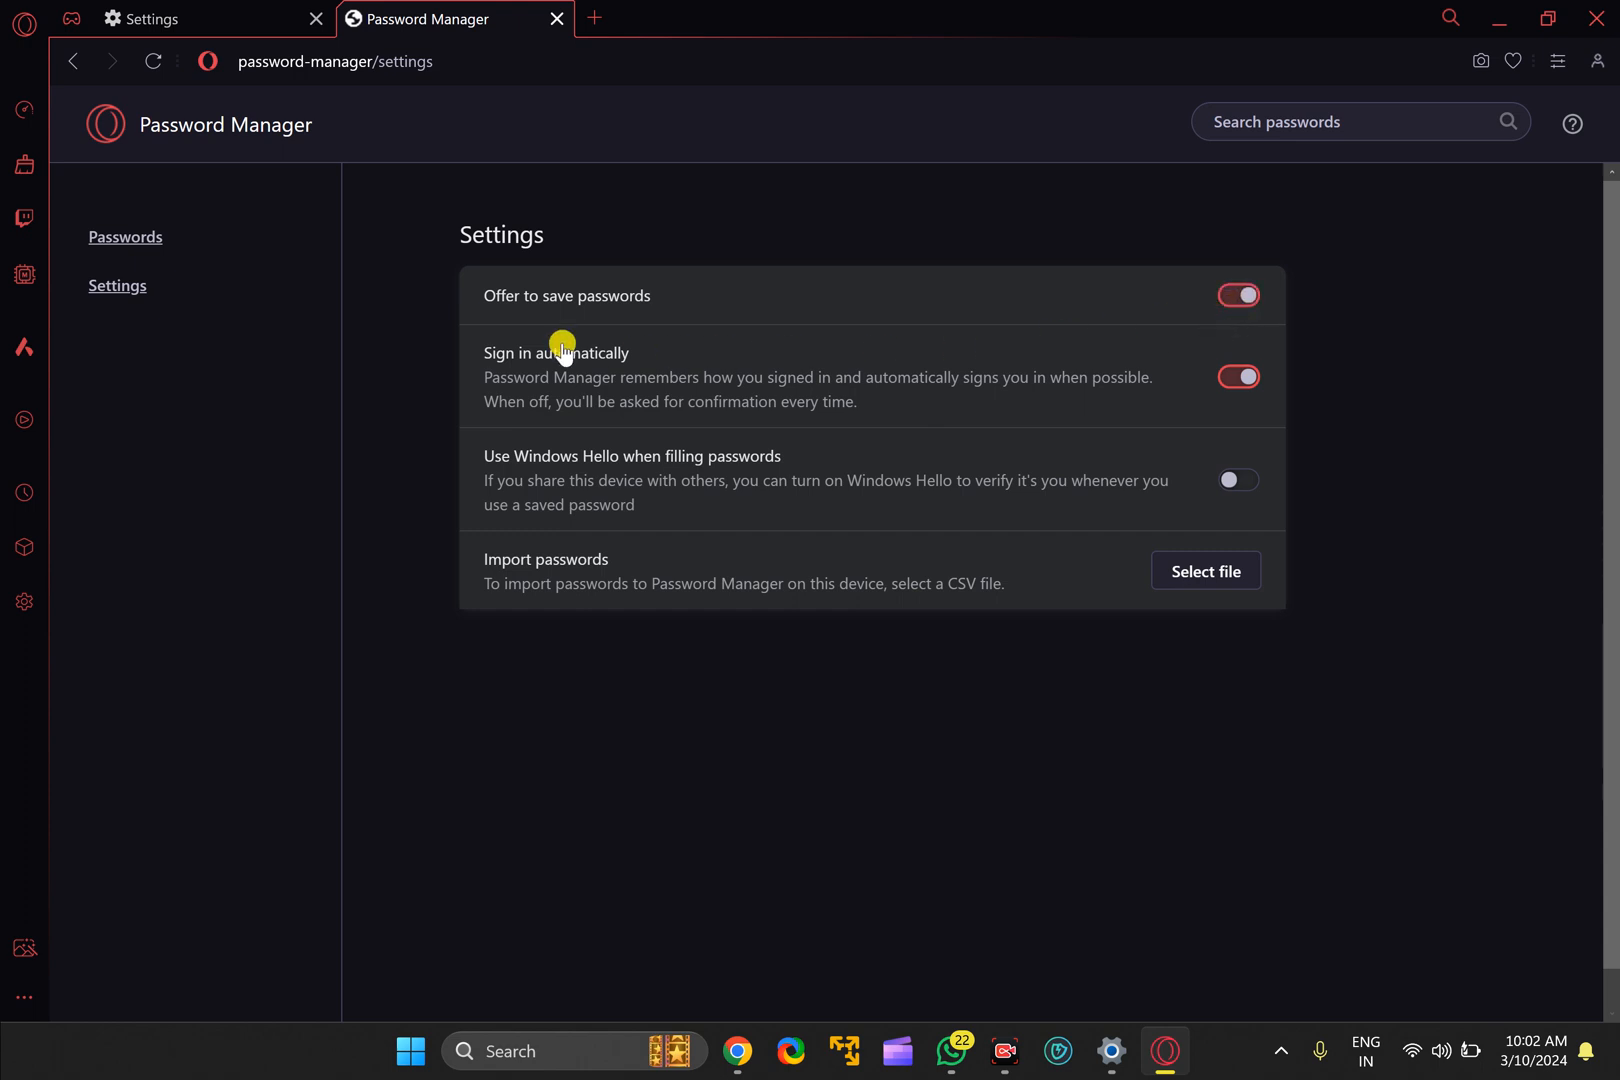
mouse_move(632, 317)
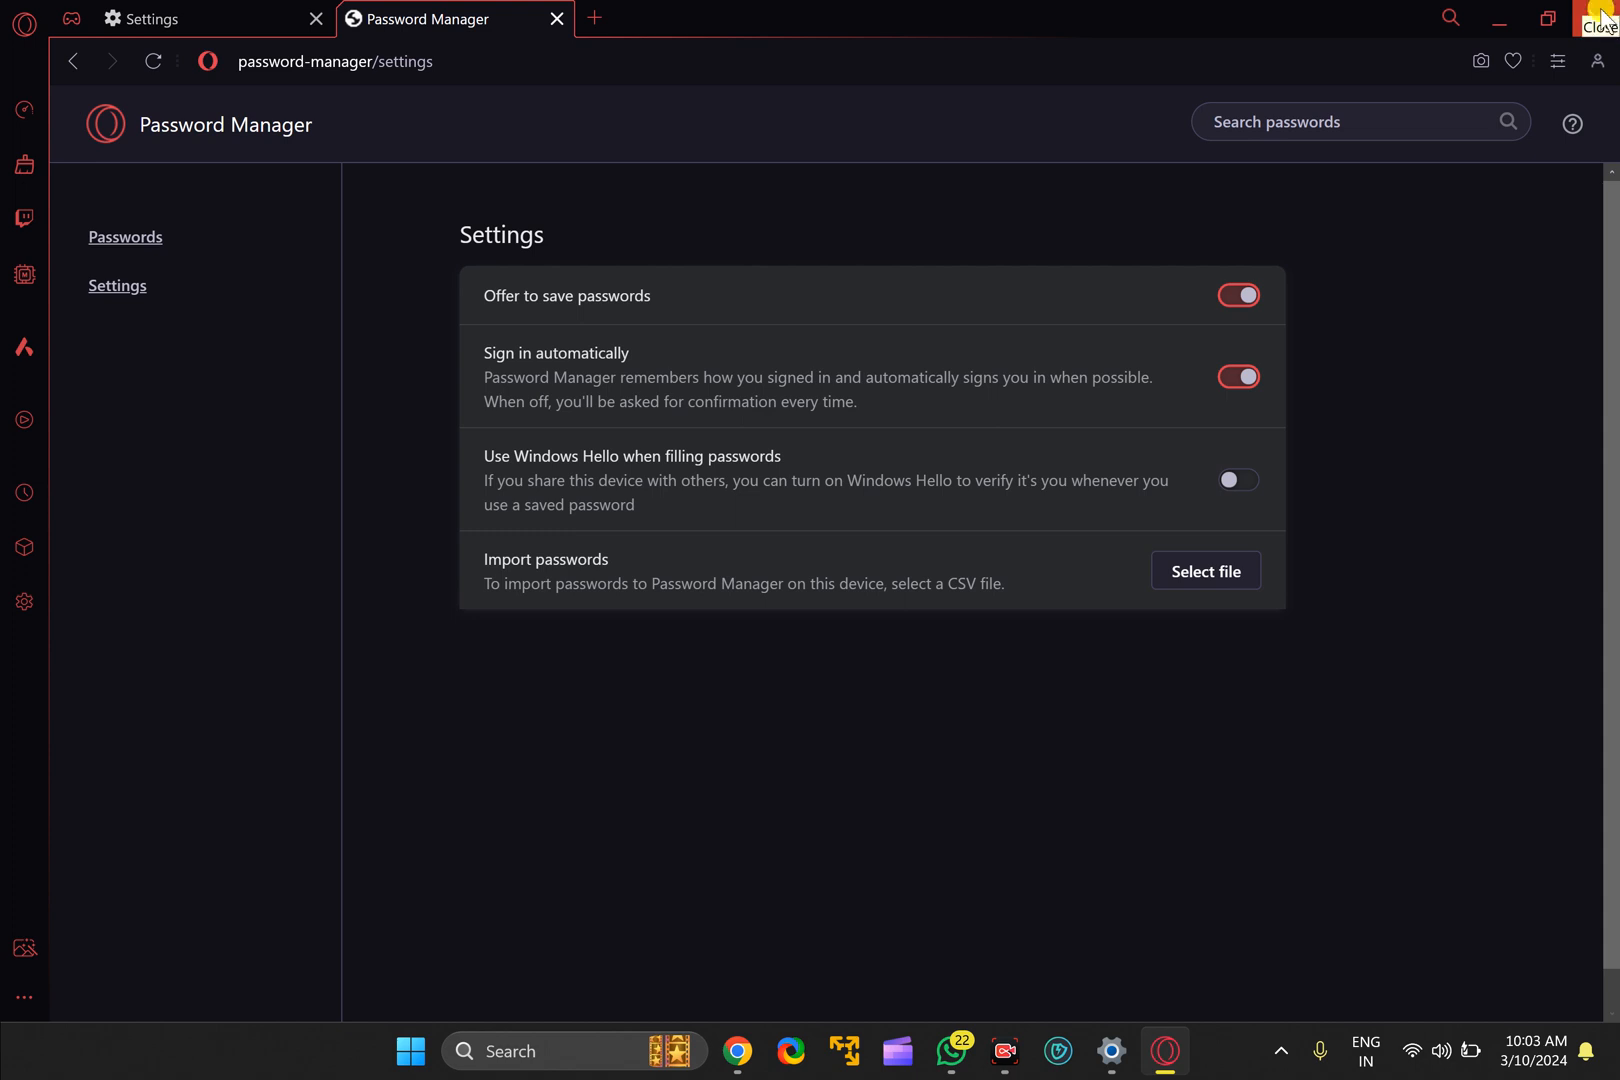
mouse_move(1228, 1011)
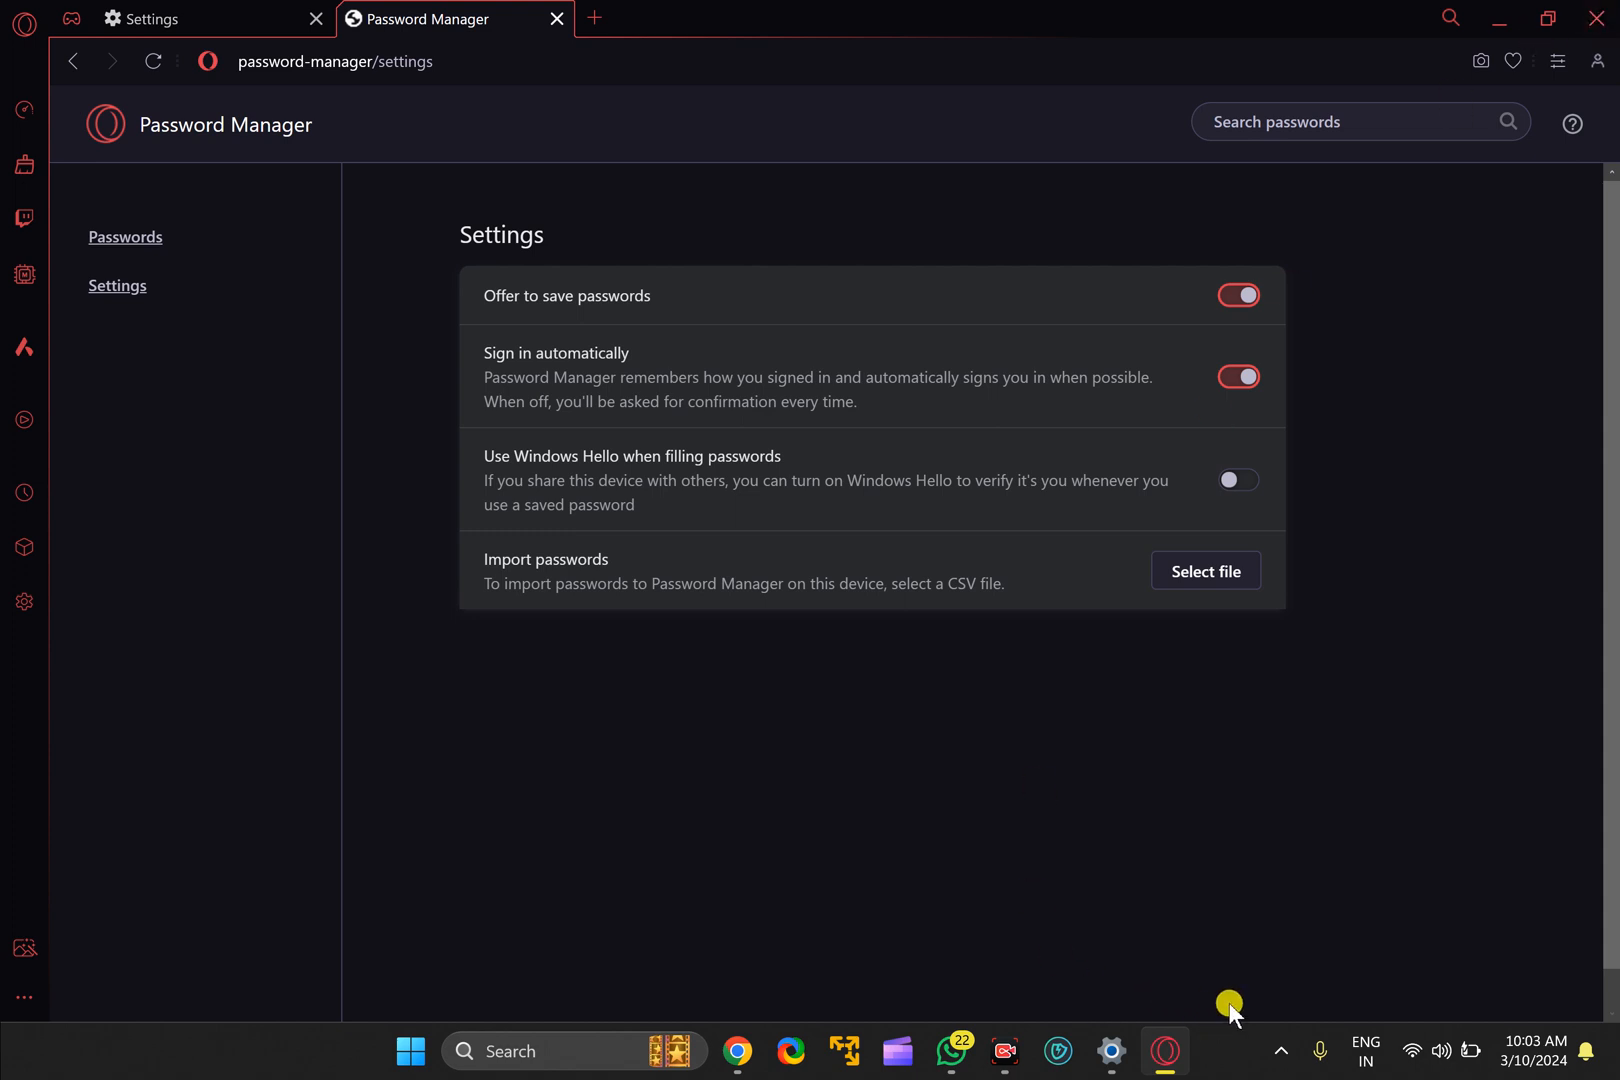